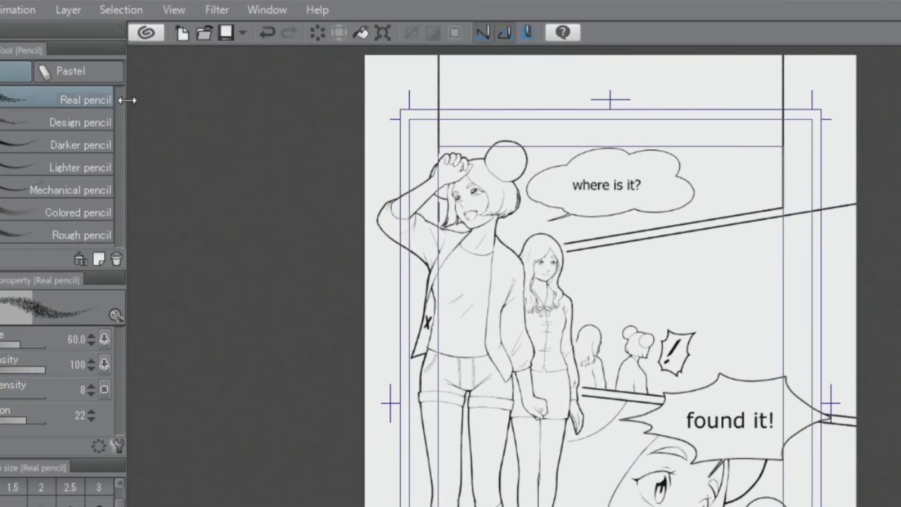
- Open the Create Perspective Ruler dialog from the layer ruler commands
left_click(67, 10)
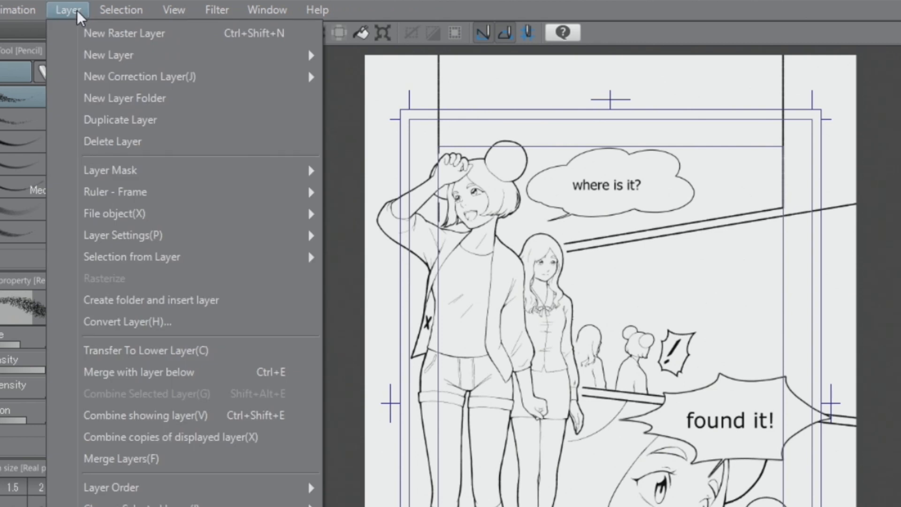
mouse_move(115, 191)
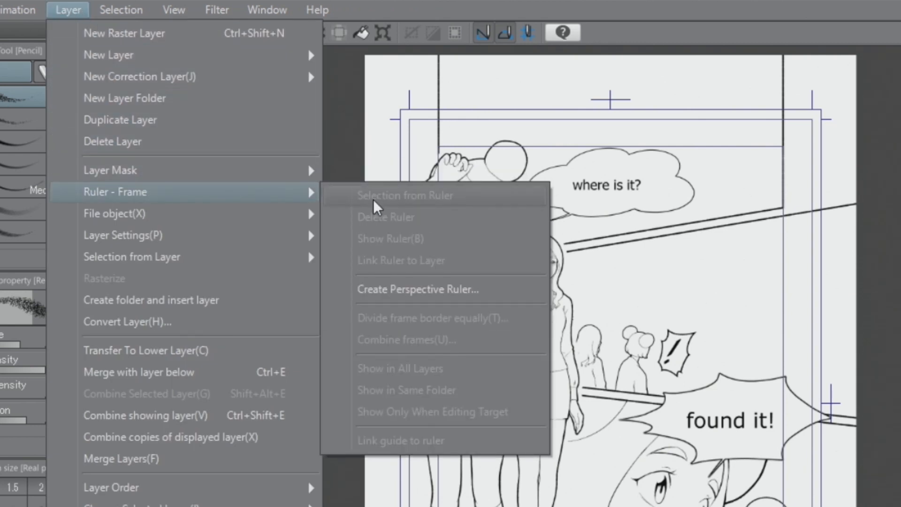
mouse_move(410, 289)
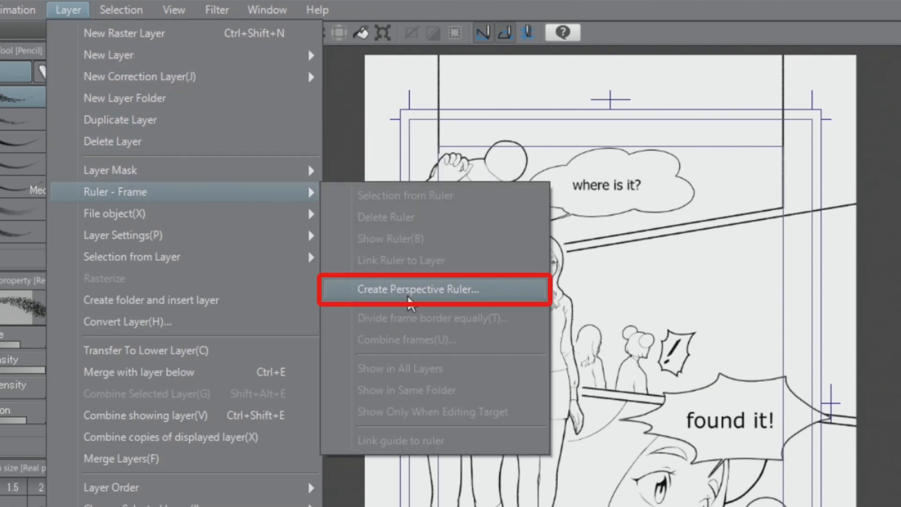
left_click(418, 289)
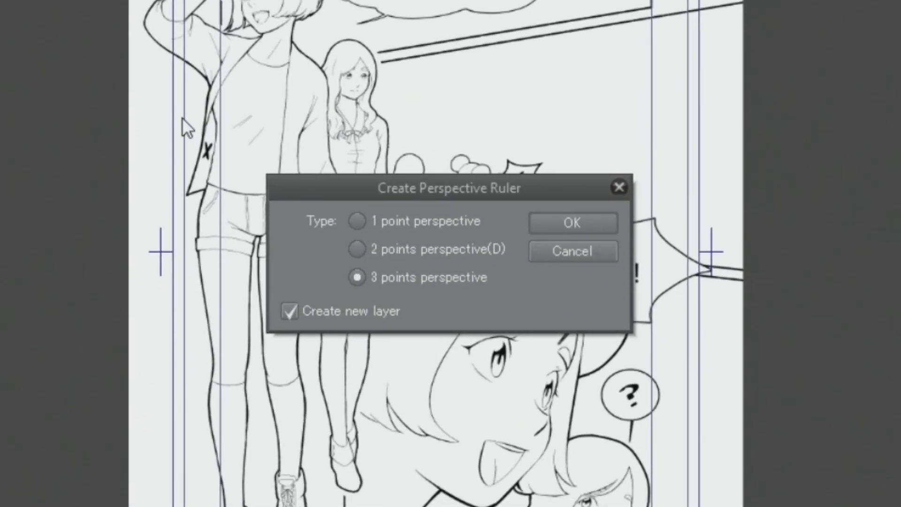
mouse_move(341, 242)
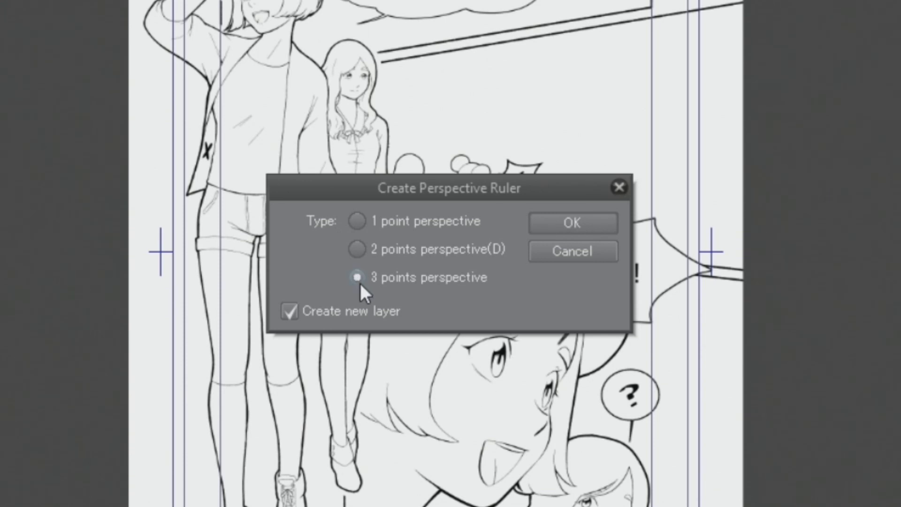
- Create a 3-point perspective ruler on a new layer
left_click(356, 277)
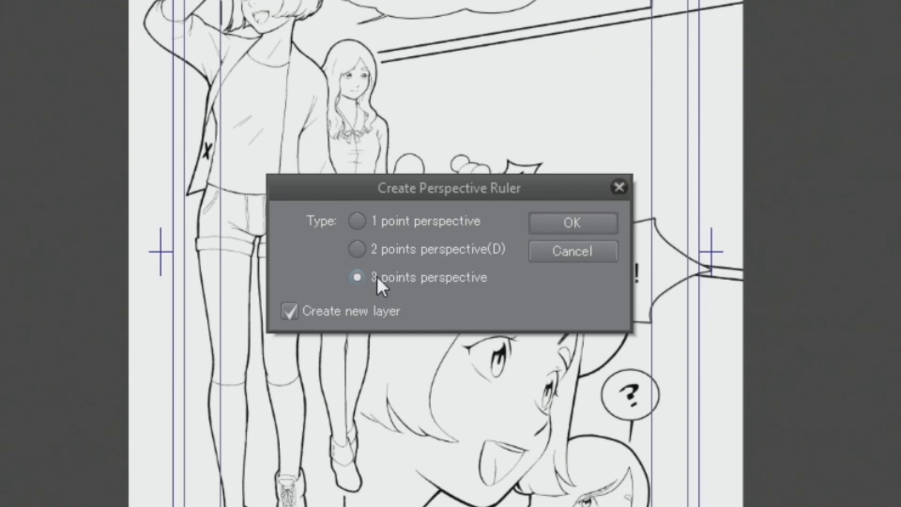
left_click(571, 223)
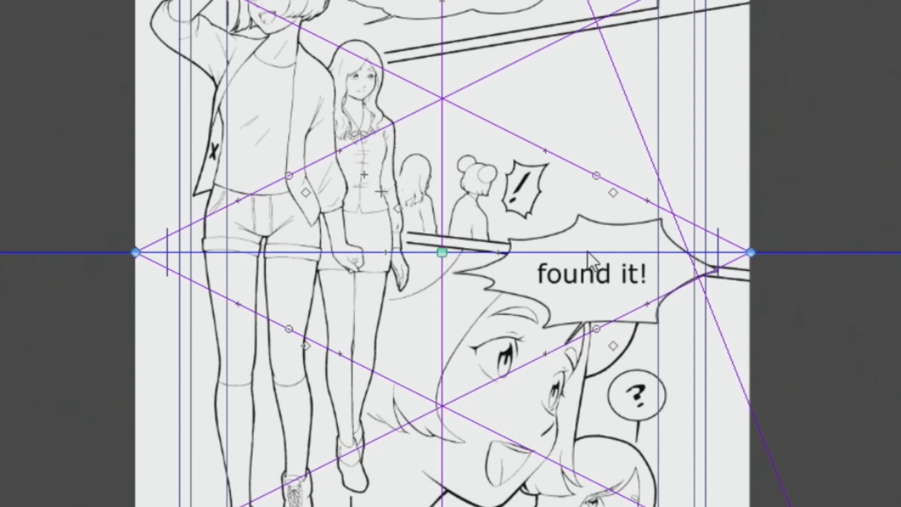
- Select the perspective ruler with the Object tool to adjust it
left_click(442, 253)
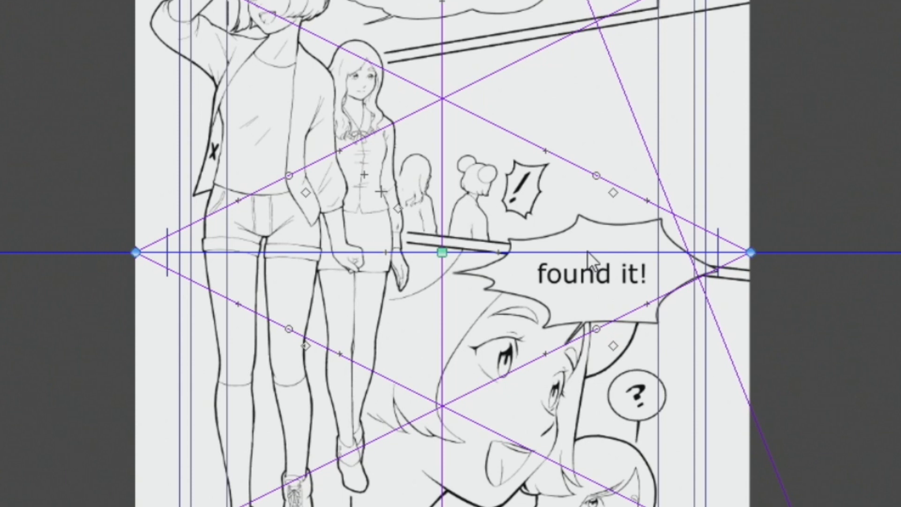
mouse_move(753, 253)
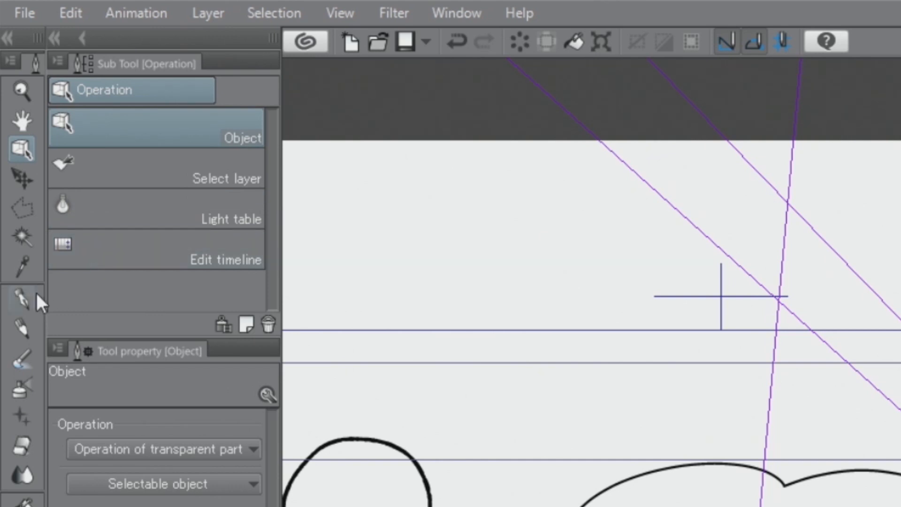
- Switch to the Pen tool for inking along the perspective guides
left_click(22, 300)
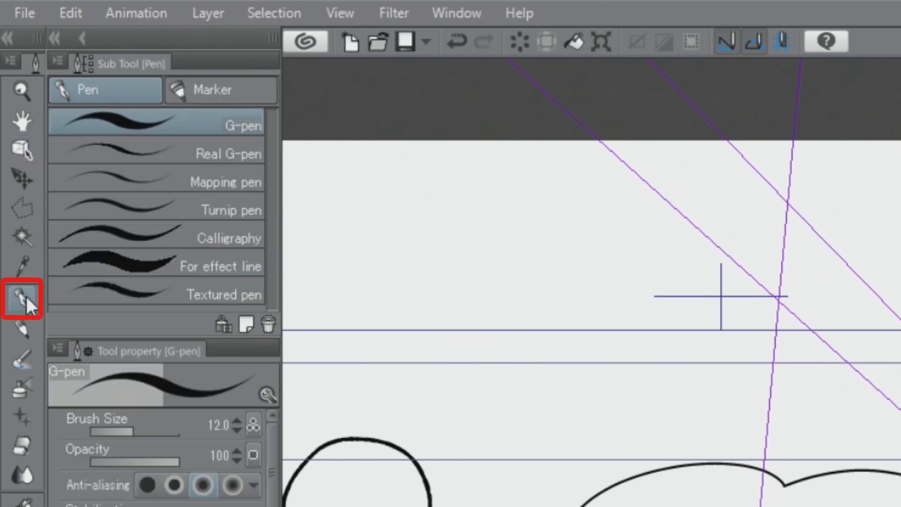
mouse_move(207, 141)
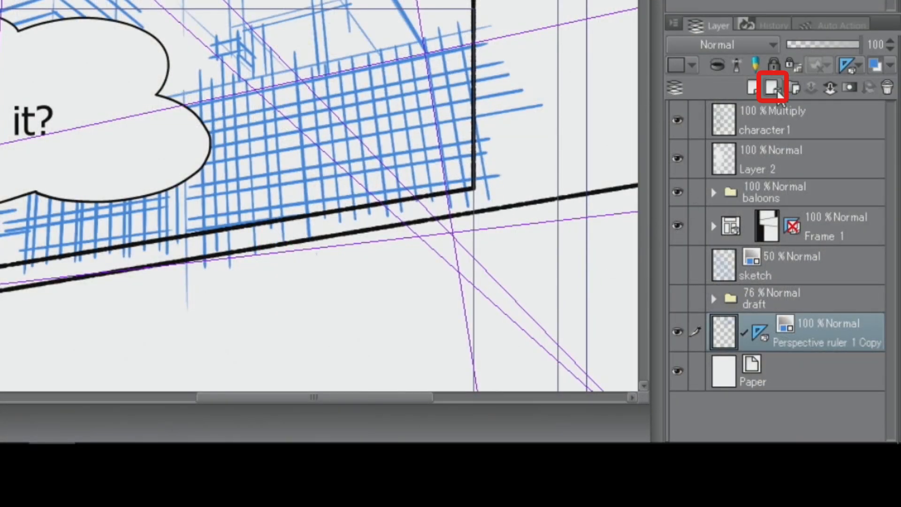
- Add a new raster layer and select the Perspective ruler 1 Copy sketch layer
left_click(772, 87)
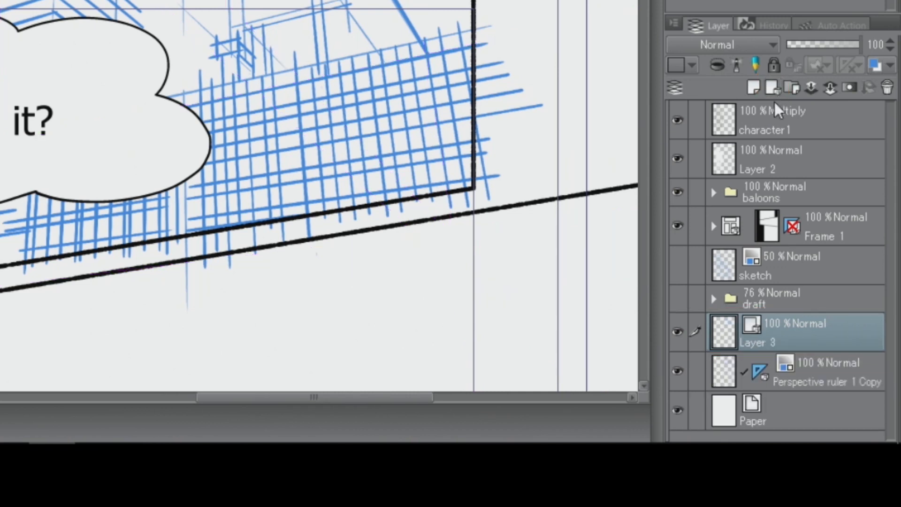
left_click(804, 371)
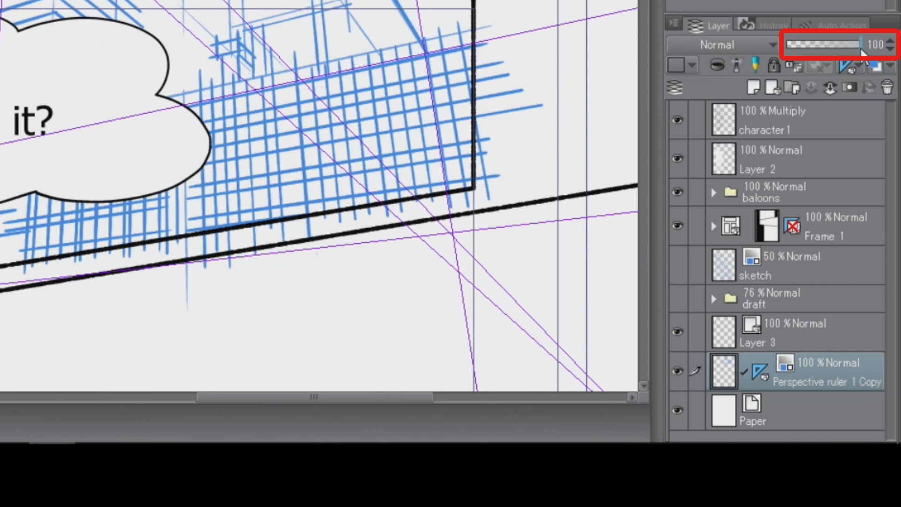
mouse_move(861, 54)
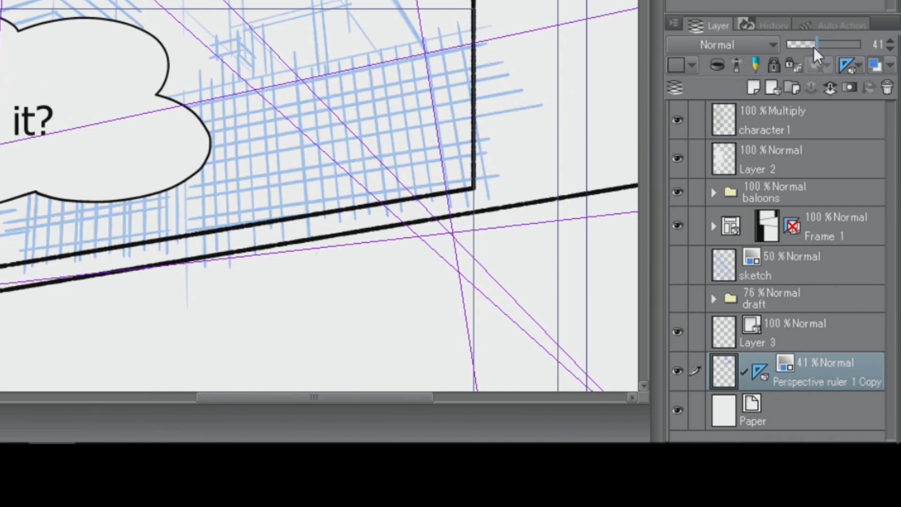
mouse_move(810, 224)
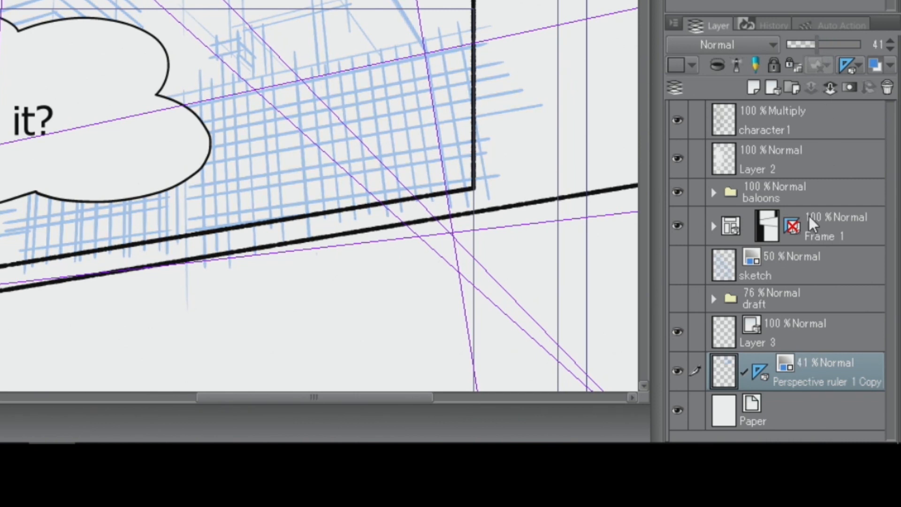
- Move the perspective ruler from the sketch layer onto Layer 3
left_click(760, 371)
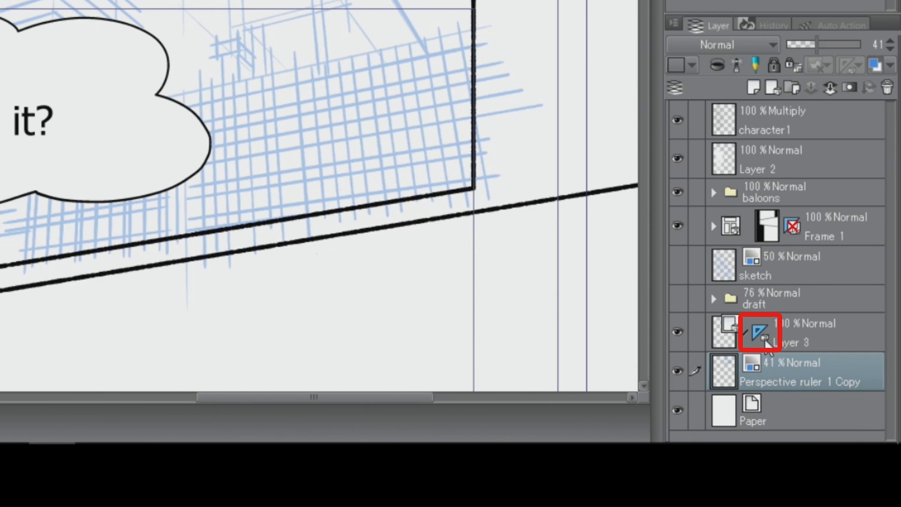
left_click(760, 332)
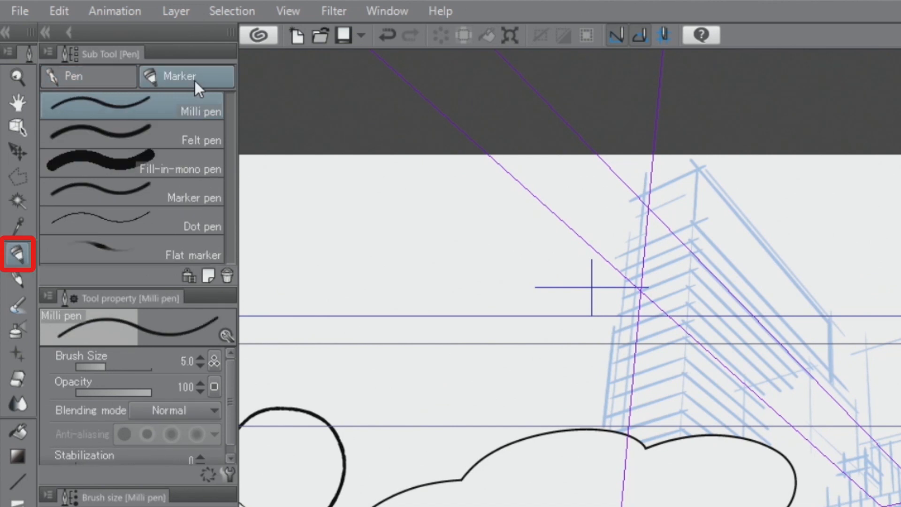
- Choose the Milli pen from the Marker tool set
left_click(186, 76)
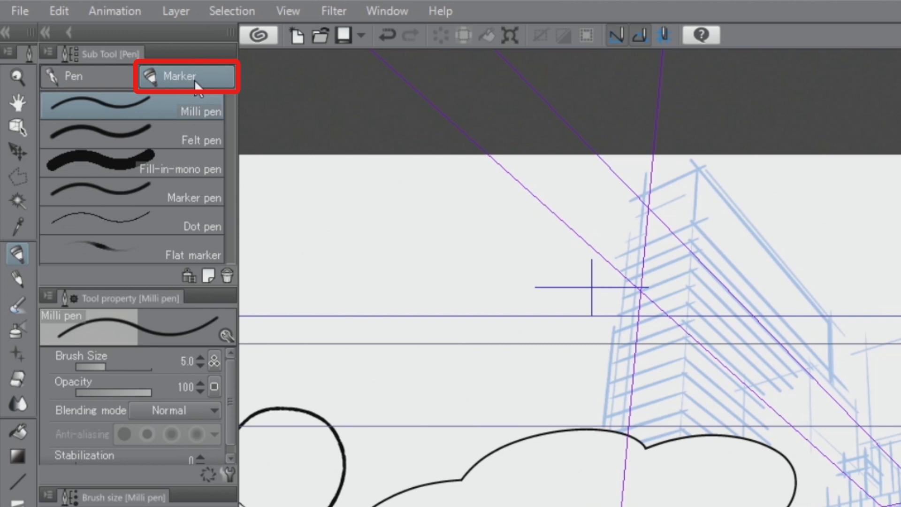
left_click(133, 109)
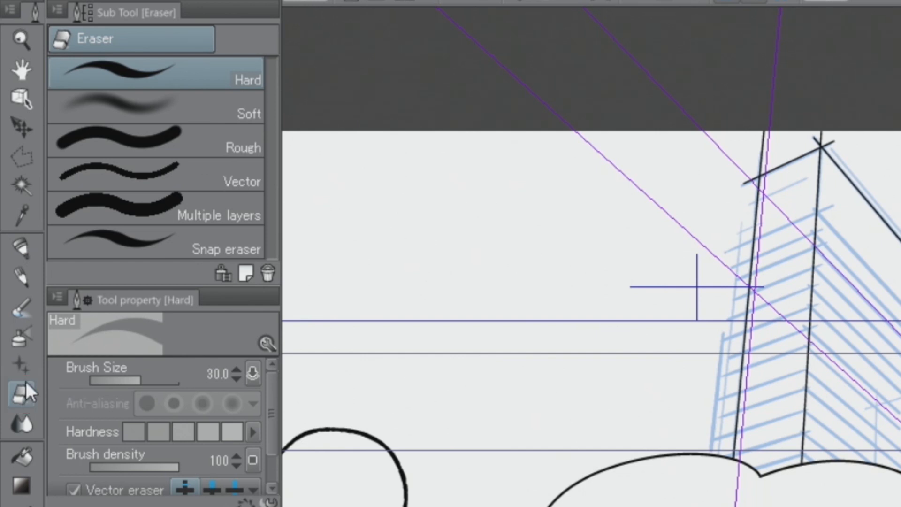
- Switch to the hard vector eraser to trim overshooting corner lines
left_click(156, 181)
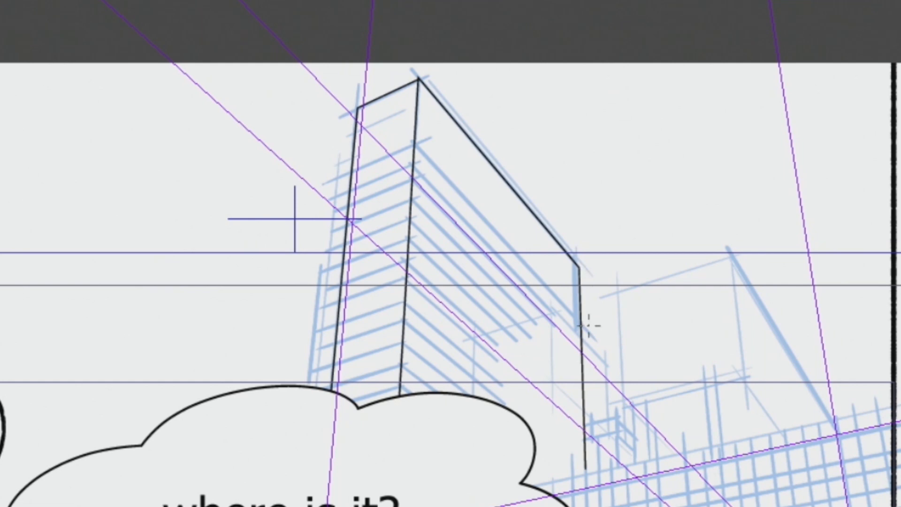
mouse_move(587, 327)
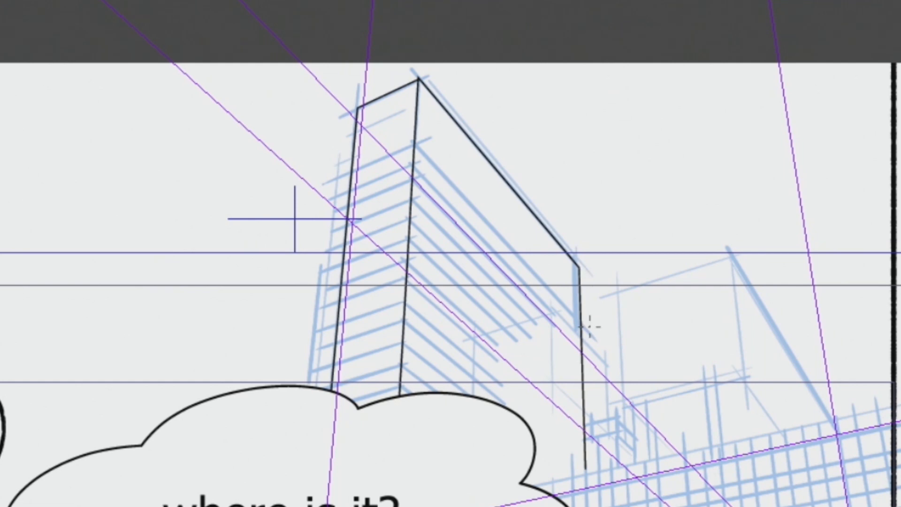